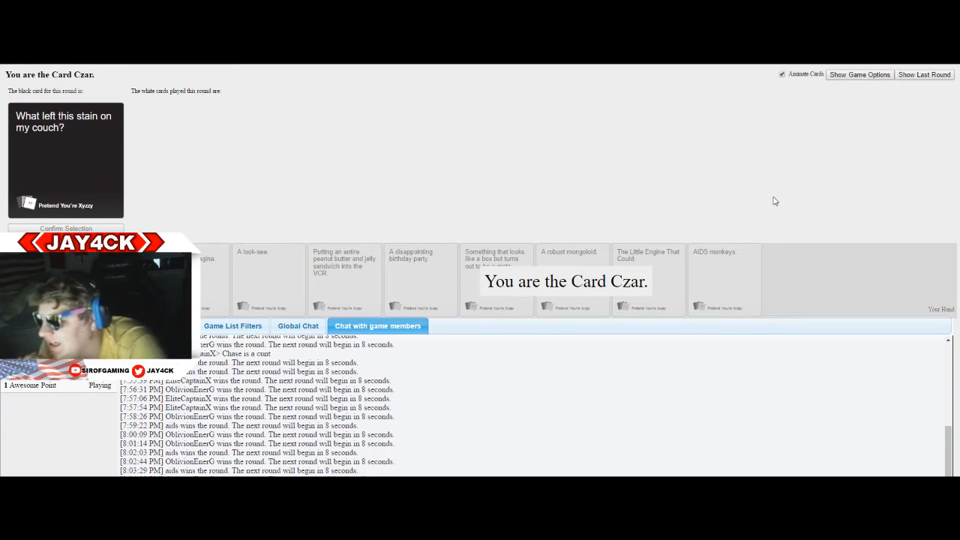
{"action": "mouse_move", "coordinate": [916, 274]}
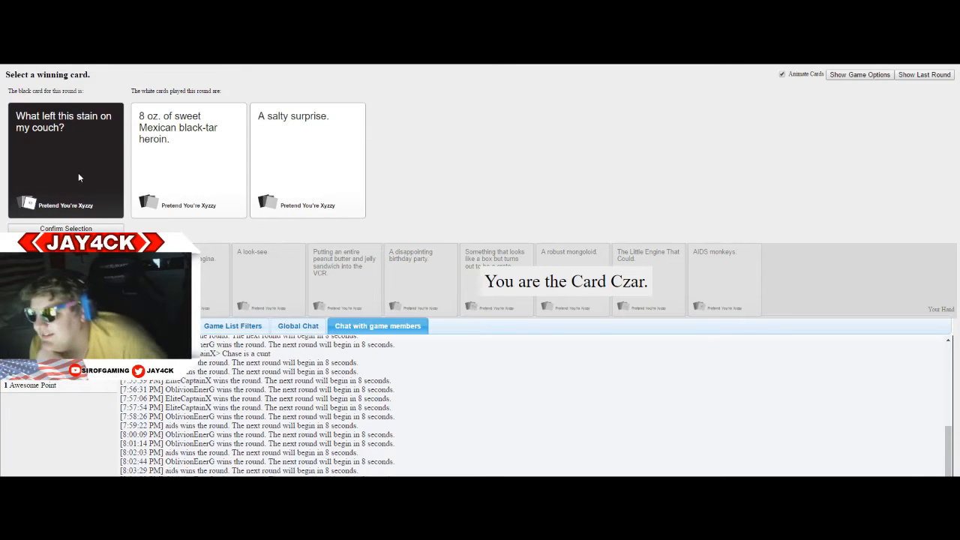
- Pick the winning white card for the couch-stain question
{"action": "left_click", "coordinate": [188, 160]}
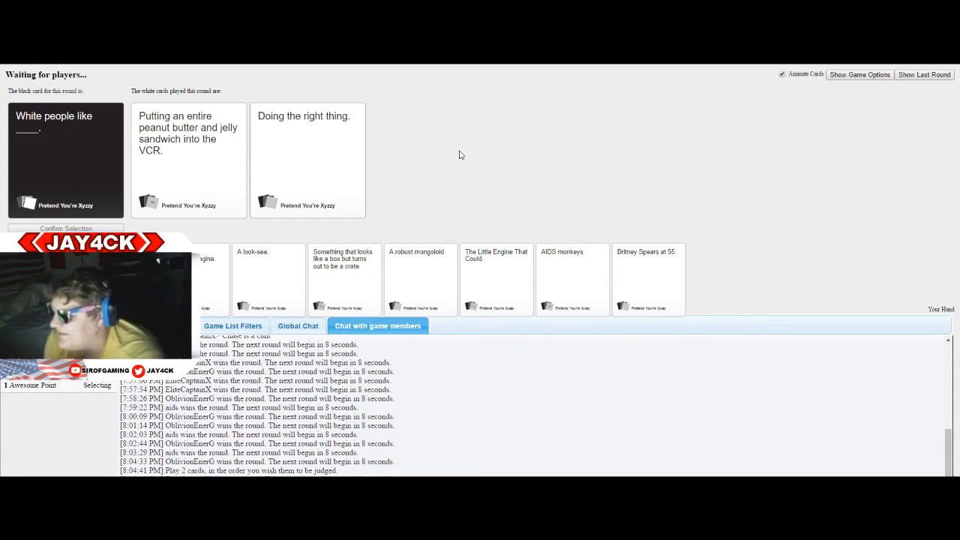
- Play an answer card in the 'White people like ____.' round
{"action": "left_click", "coordinate": [308, 159]}
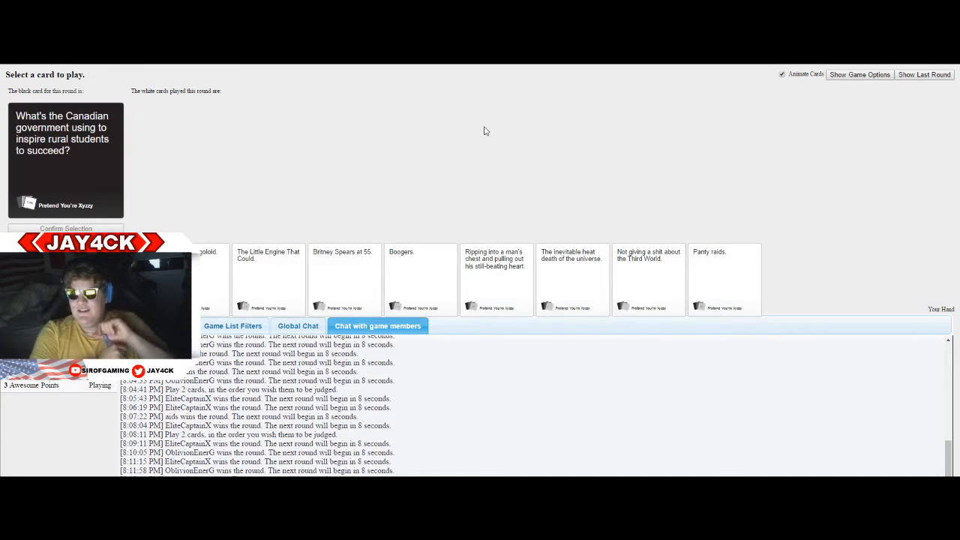
- Send 'yo lets cheat', 'and pick eachothers answers', then 'you pick me next' in Steam chat
{"action": "type", "text": "yo"}
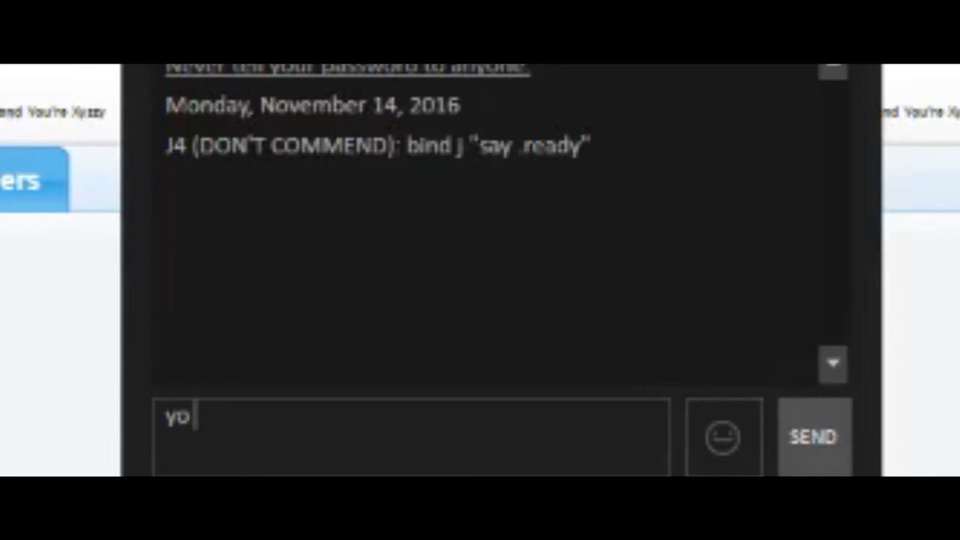
{"action": "type", "text": "lets chea"}
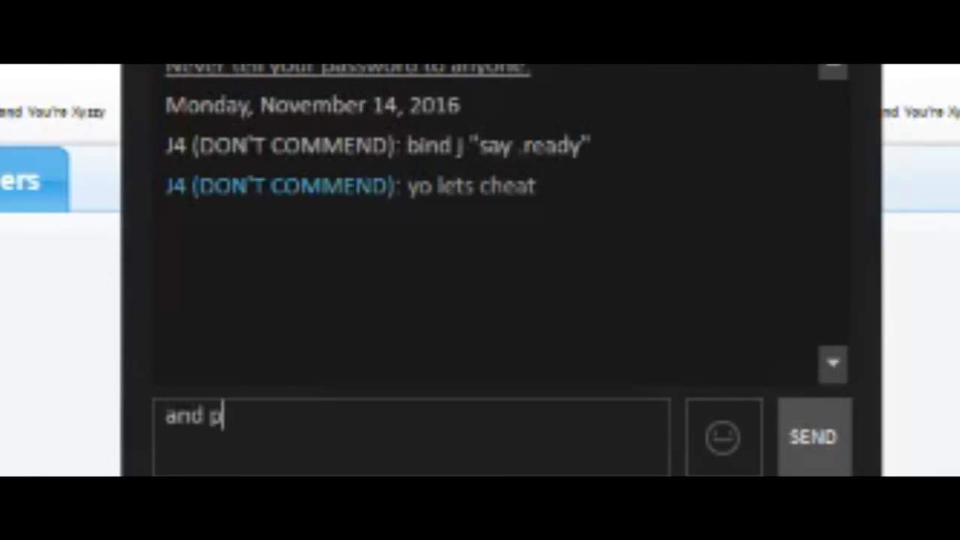
{"action": "type", "text": "ick eac"}
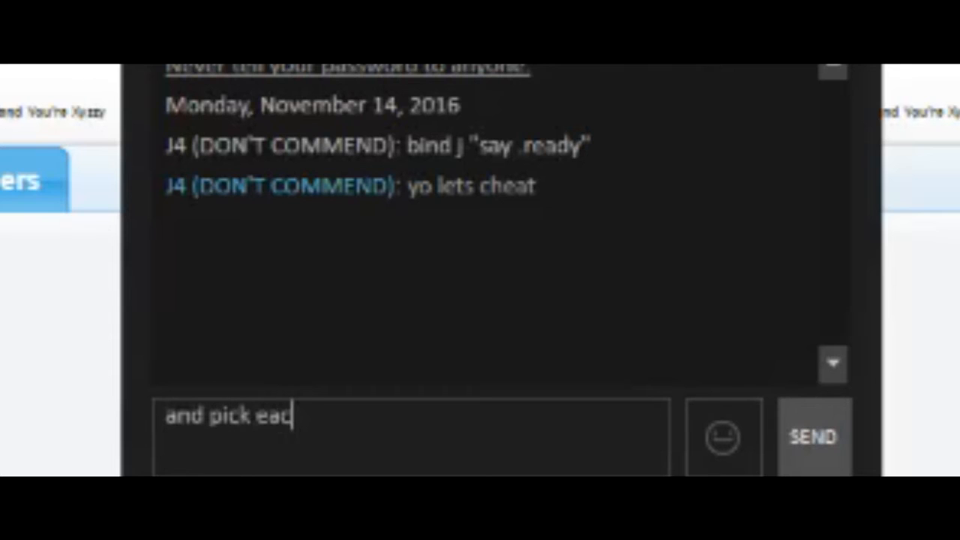
{"action": "type", "text": "hothers ans"}
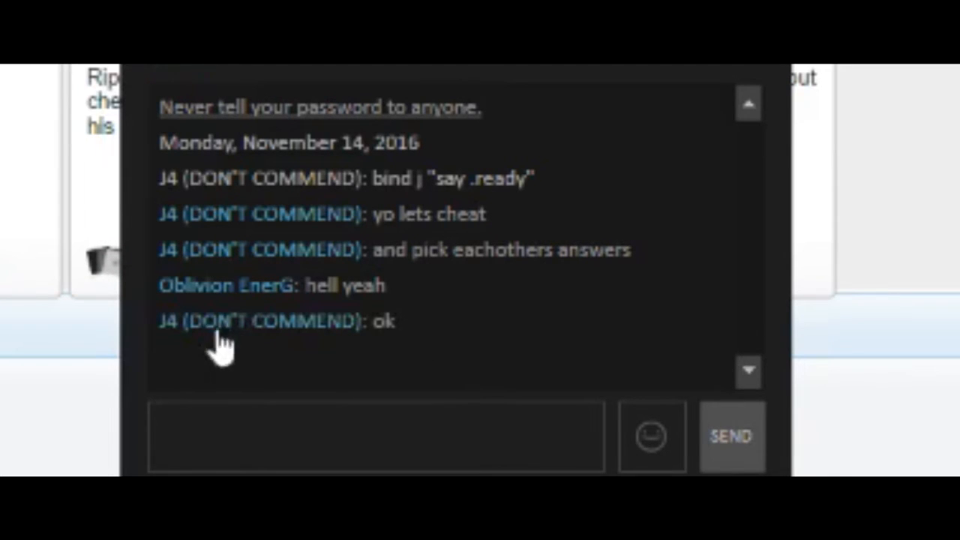
{"action": "type", "text": "you pick"}
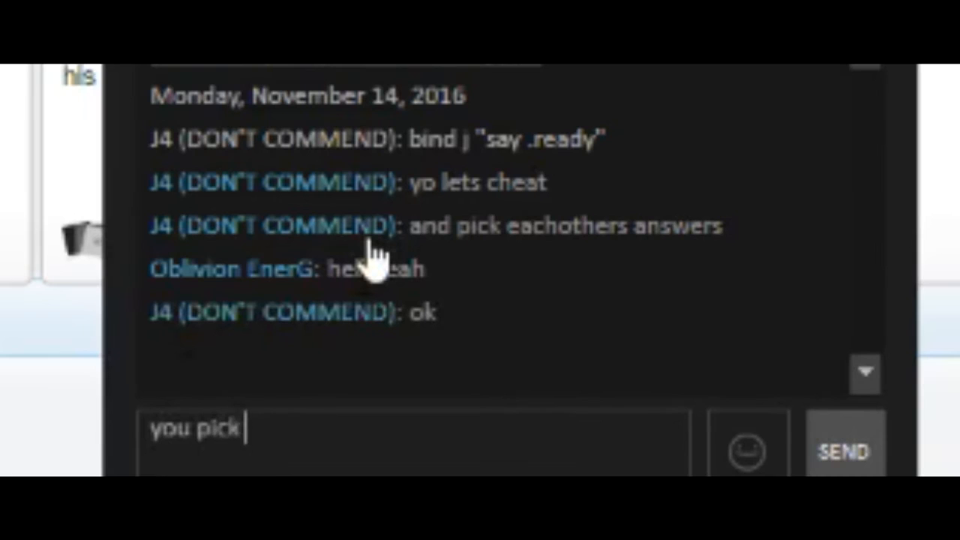
{"action": "type", "text": "me next"}
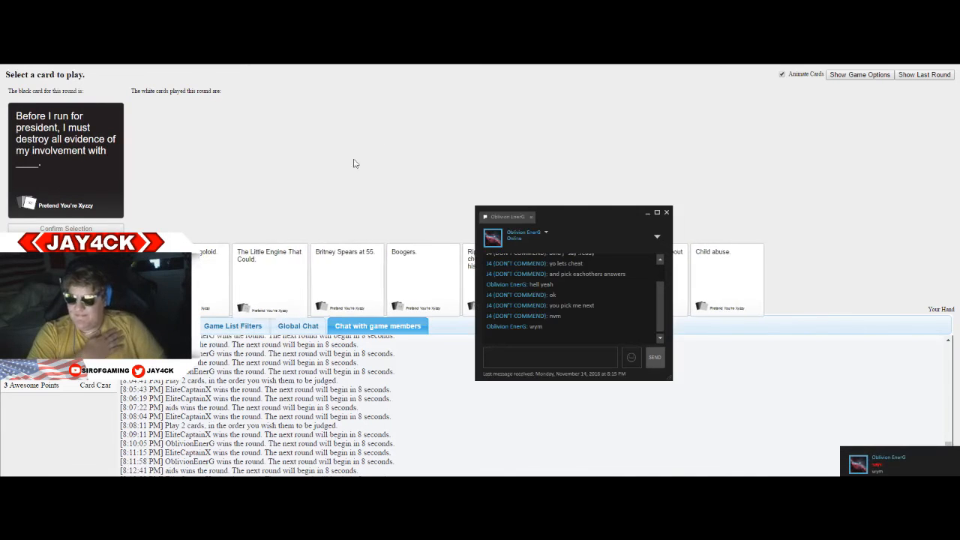
- Send a brief 'im' chat reply, play the final winning card, and close the Steam chat window
{"action": "type", "text": "im br"}
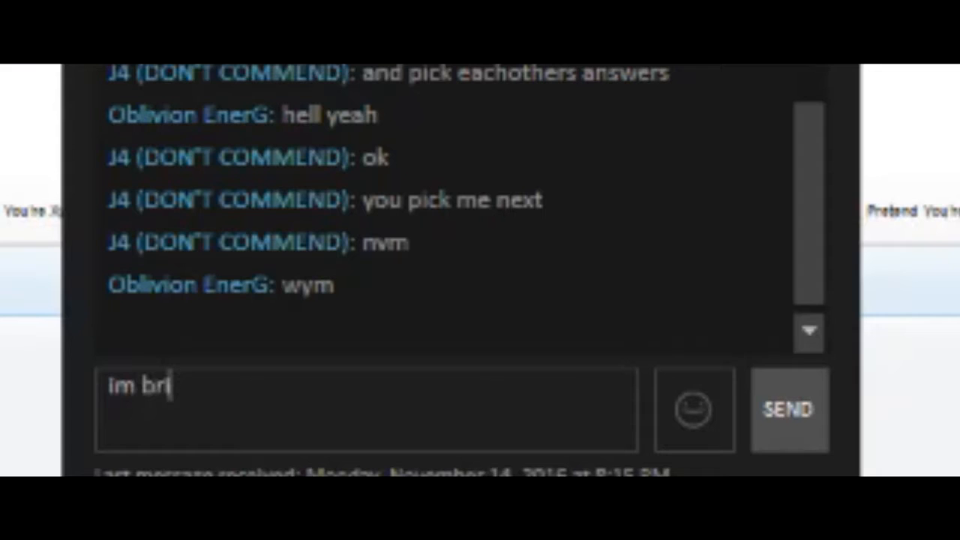
{"action": "left_click", "coordinate": [788, 409]}
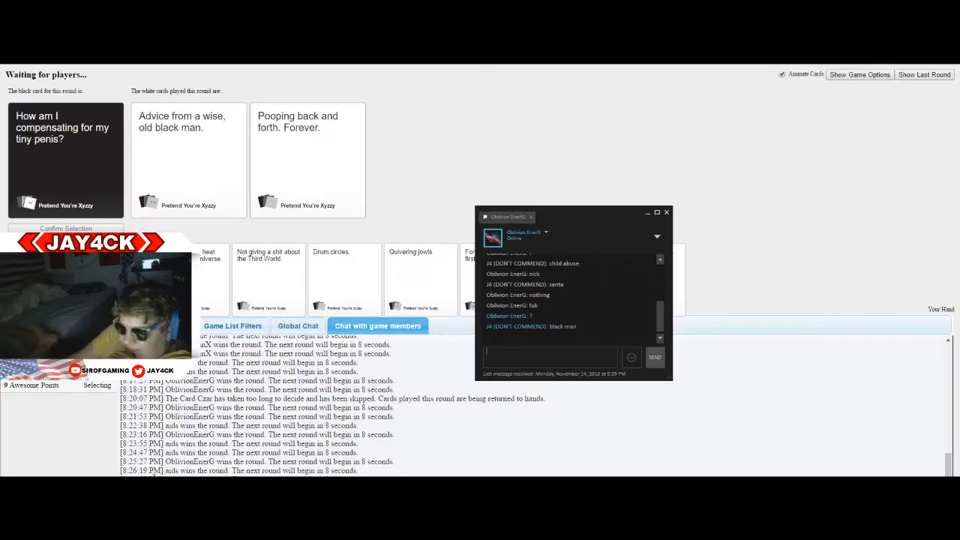
{"action": "left_click", "coordinate": [307, 160]}
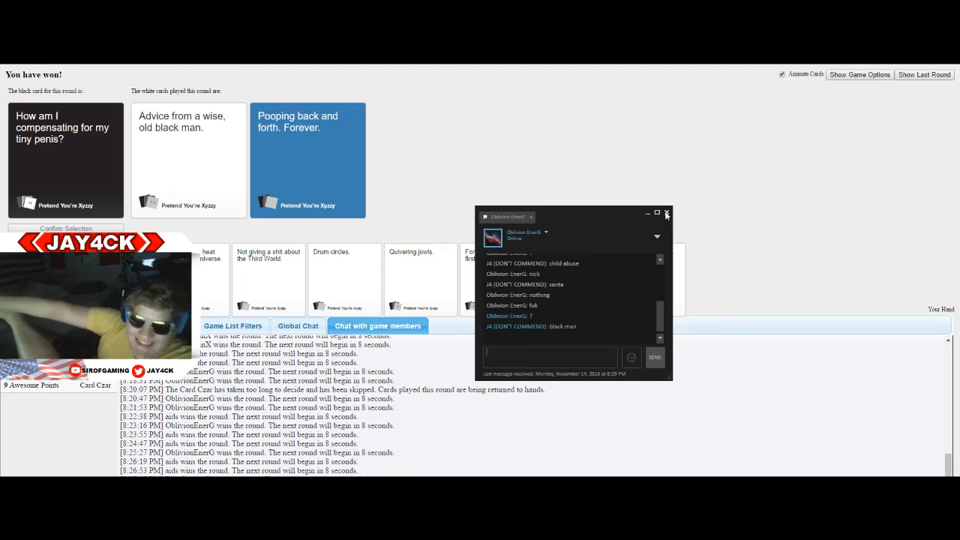
{"action": "left_click", "coordinate": [666, 215]}
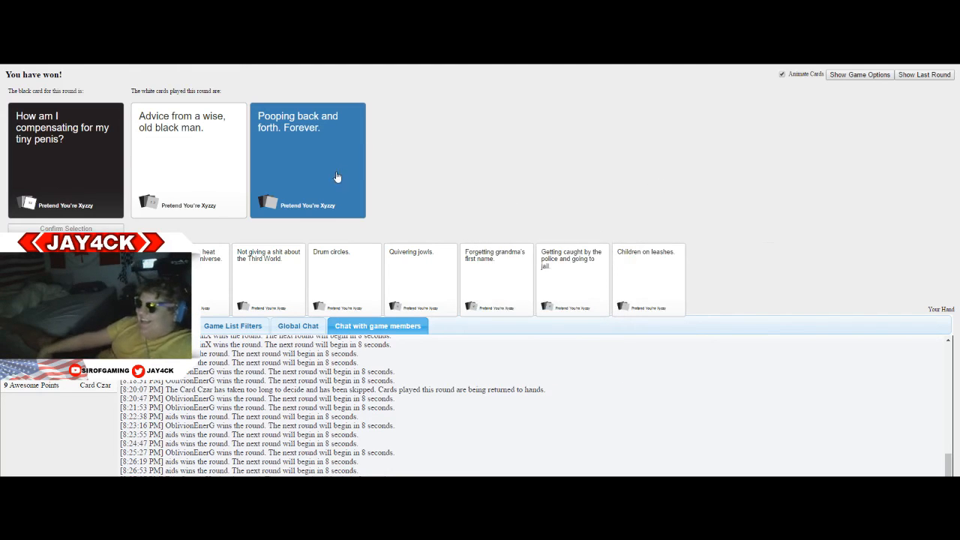
{"action": "left_click", "coordinate": [859, 75]}
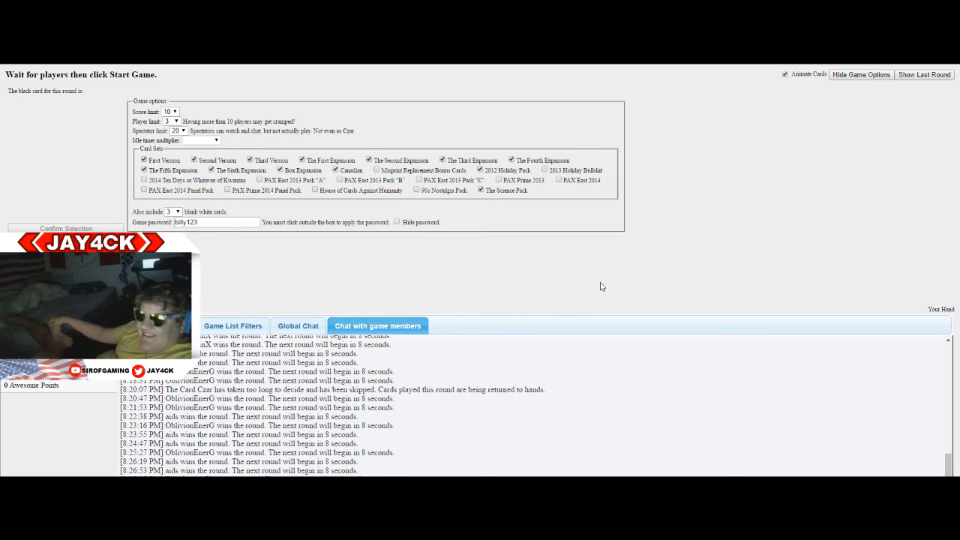
{"action": "mouse_move", "coordinate": [298, 259]}
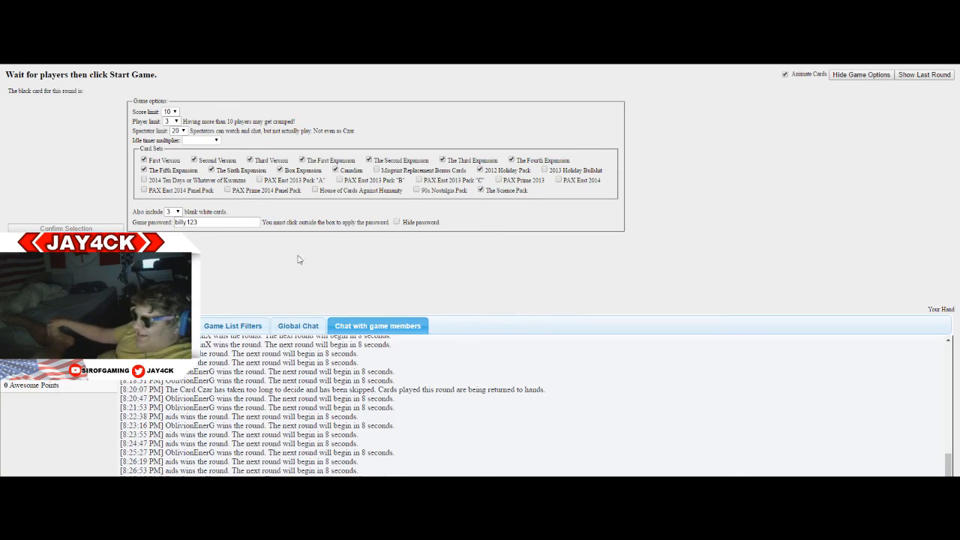